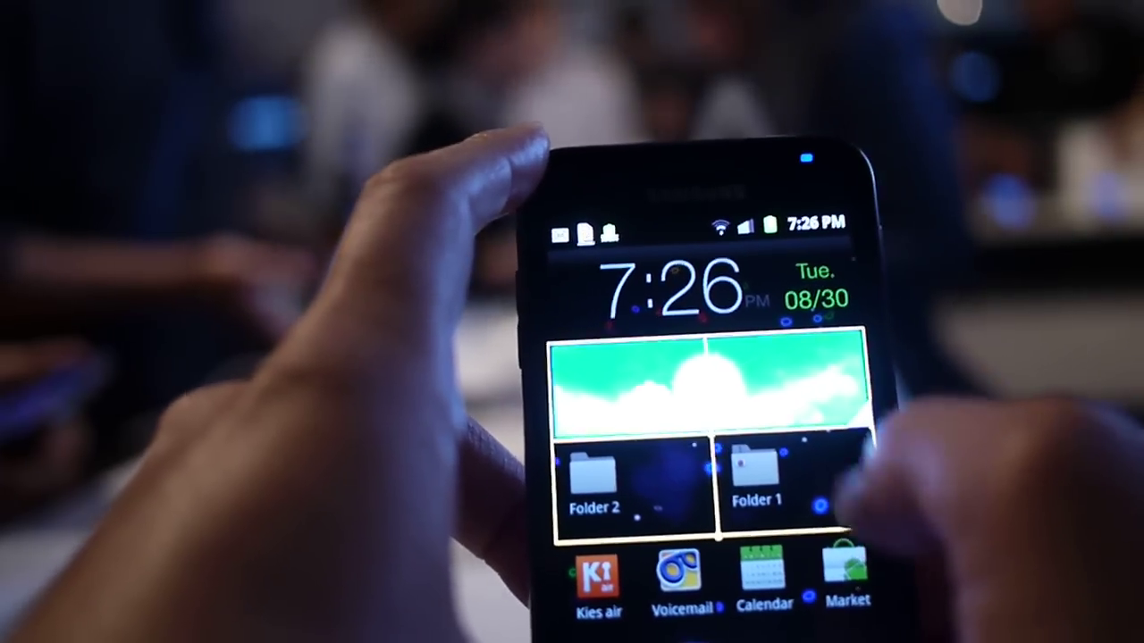
scroll(left, 3)
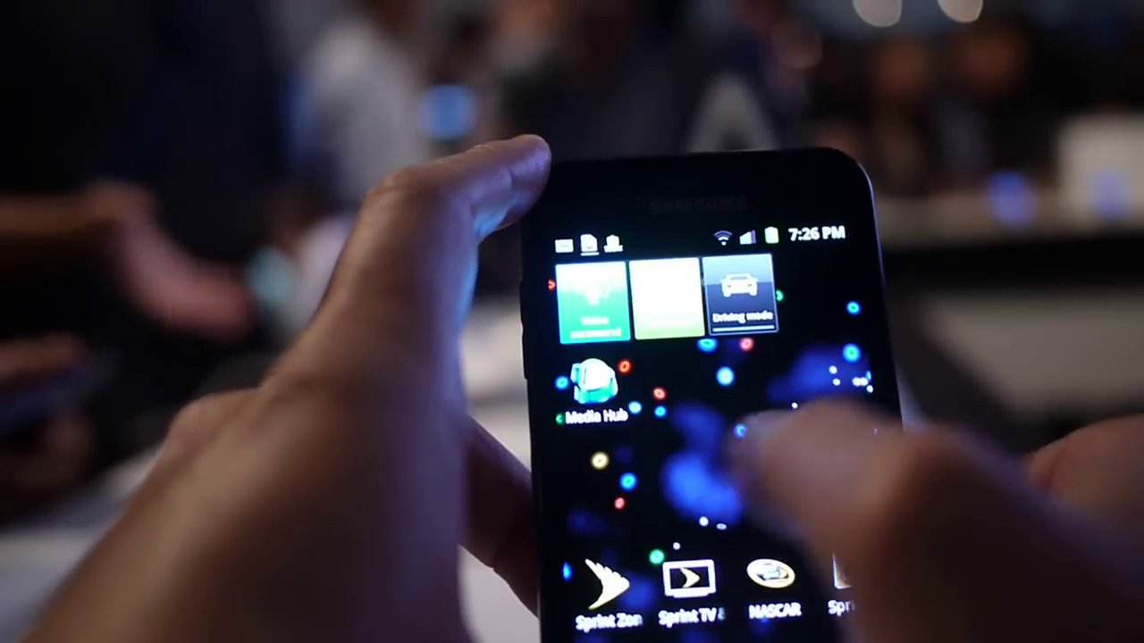